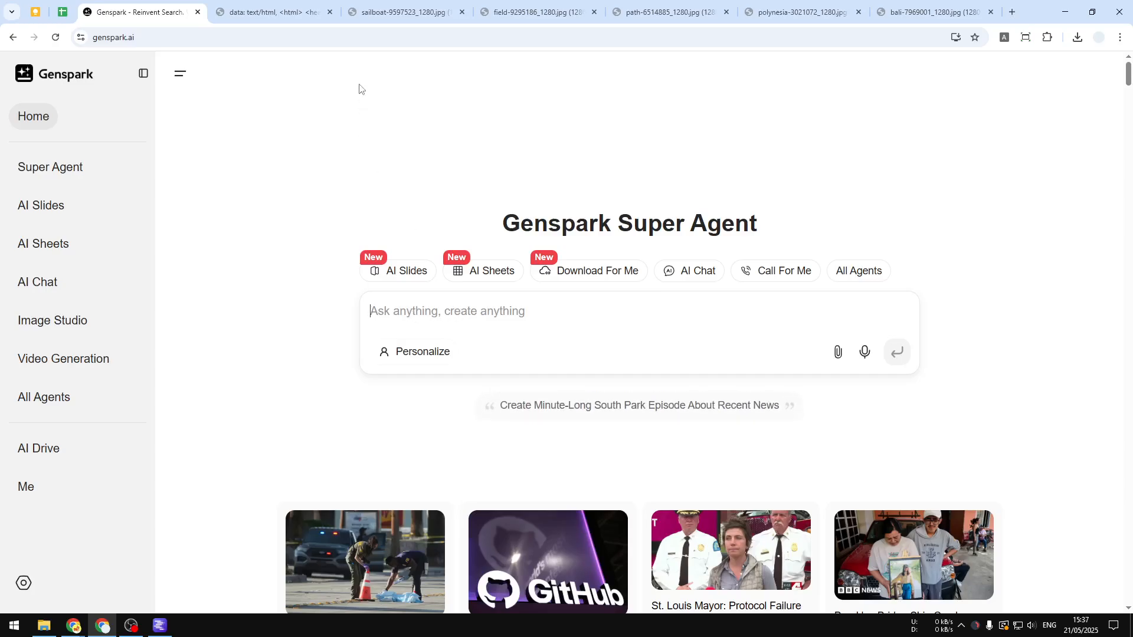
- Review the five landscape photos in their browser tabs and return to the Genspark home page
{"action": "left_click", "coordinate": [402, 11]}
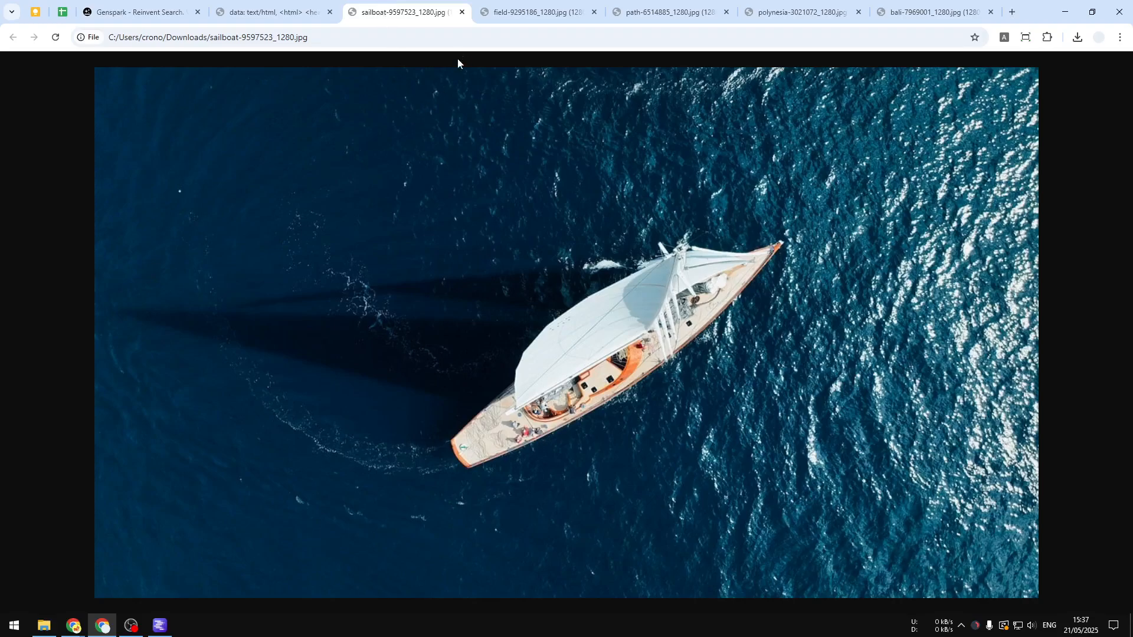
{"action": "left_click", "coordinate": [534, 12]}
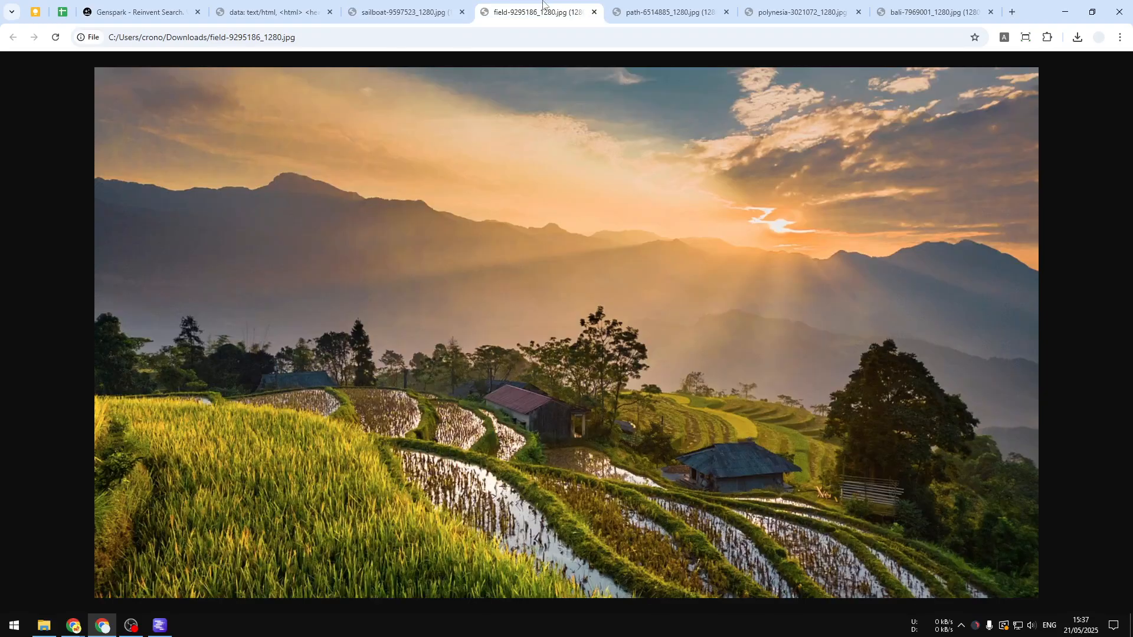
{"action": "left_click", "coordinate": [799, 11]}
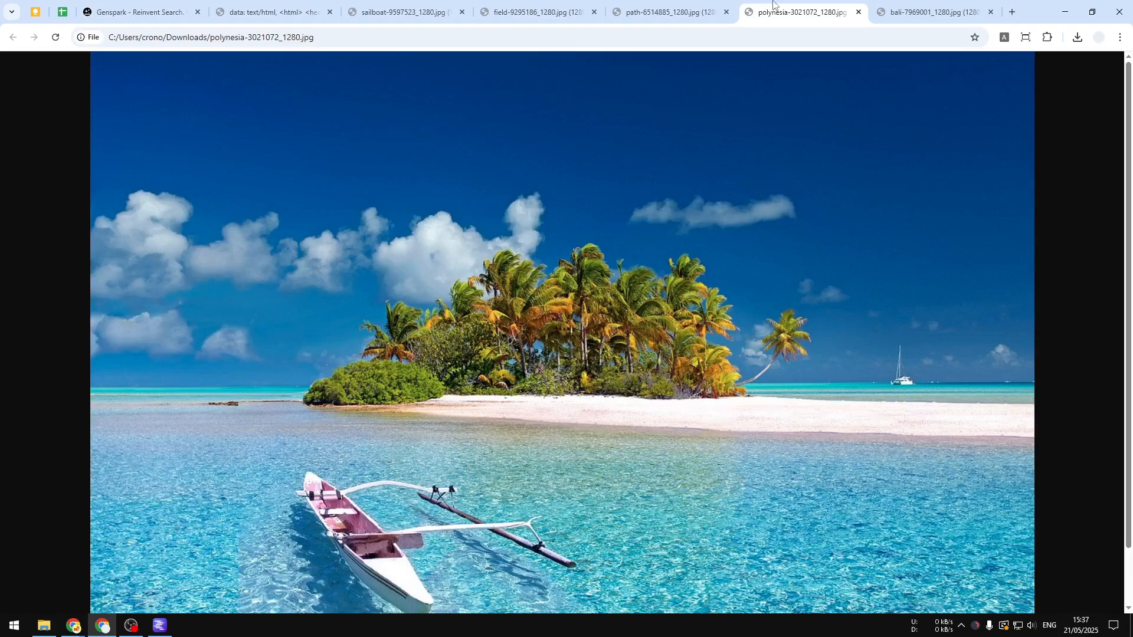
{"action": "left_click", "coordinate": [924, 11]}
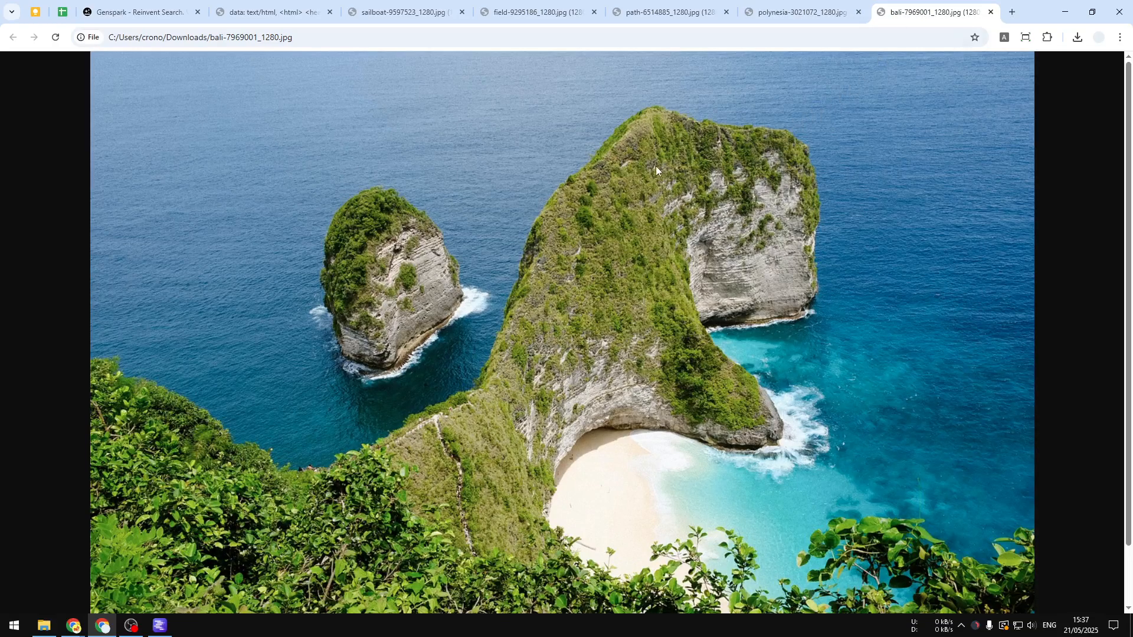
{"action": "mouse_move", "coordinate": [399, 157]}
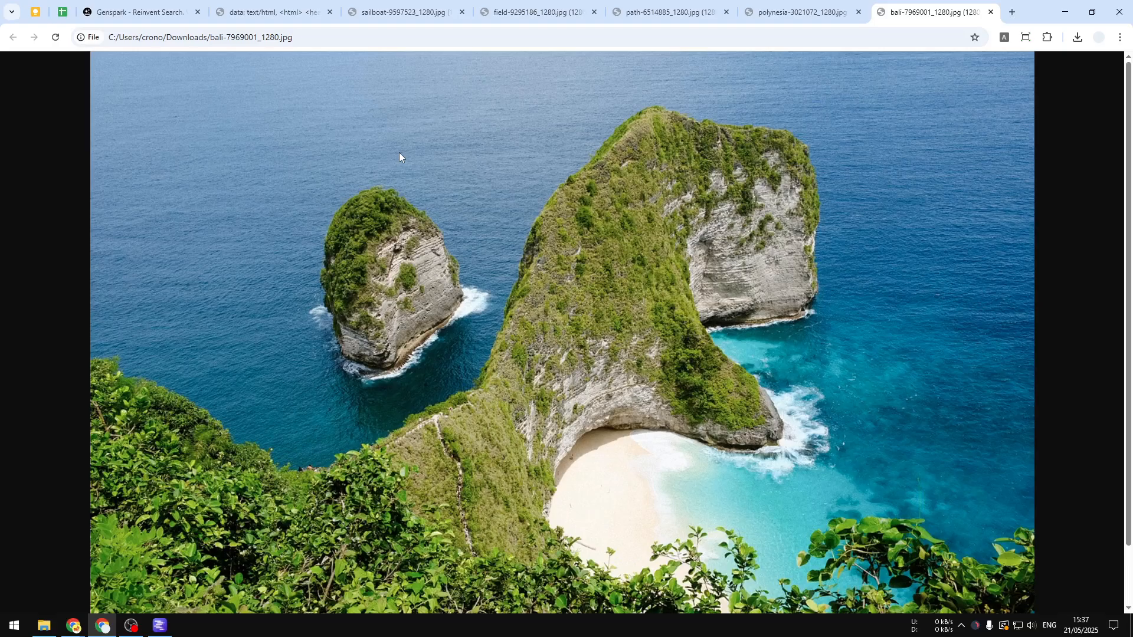
{"action": "left_click", "coordinate": [794, 12]}
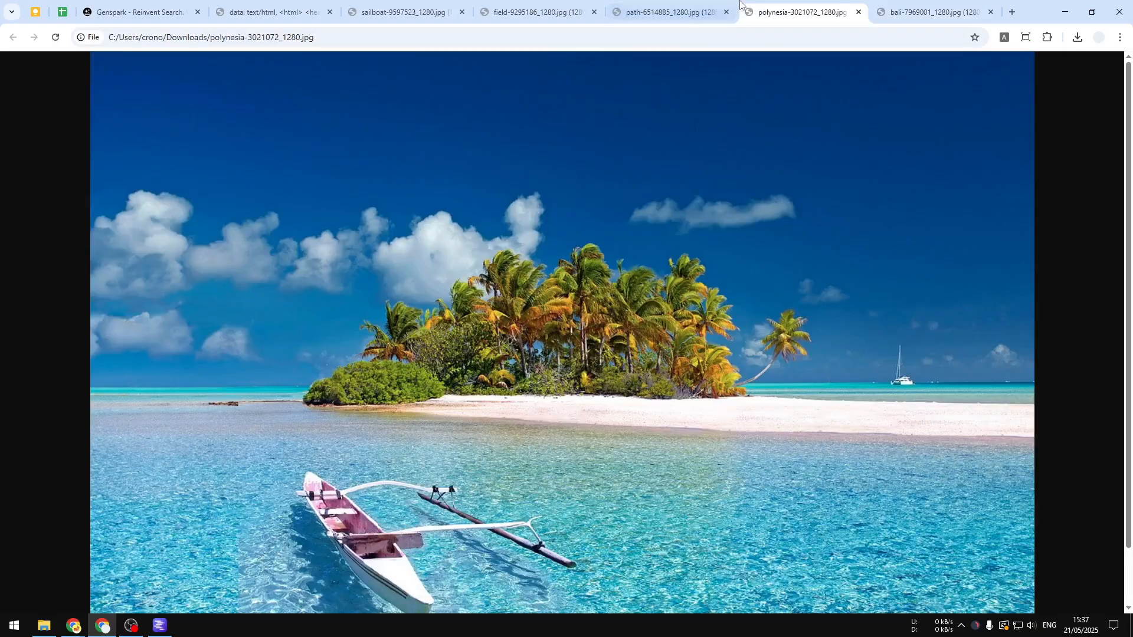
{"action": "left_click", "coordinate": [665, 12]}
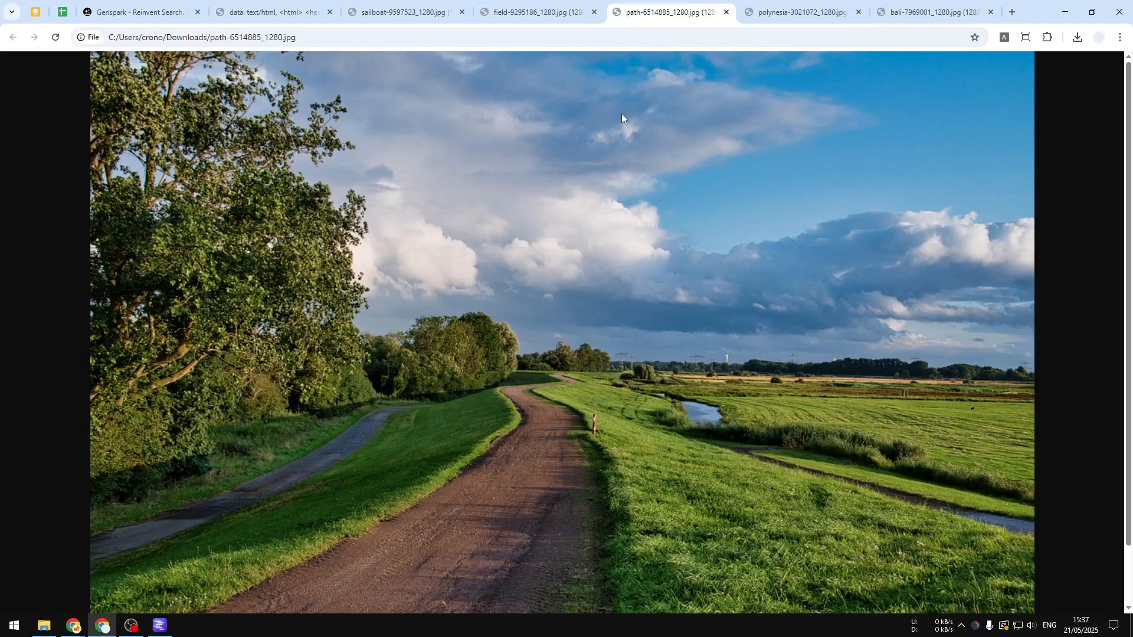
{"action": "mouse_move", "coordinate": [560, 145]}
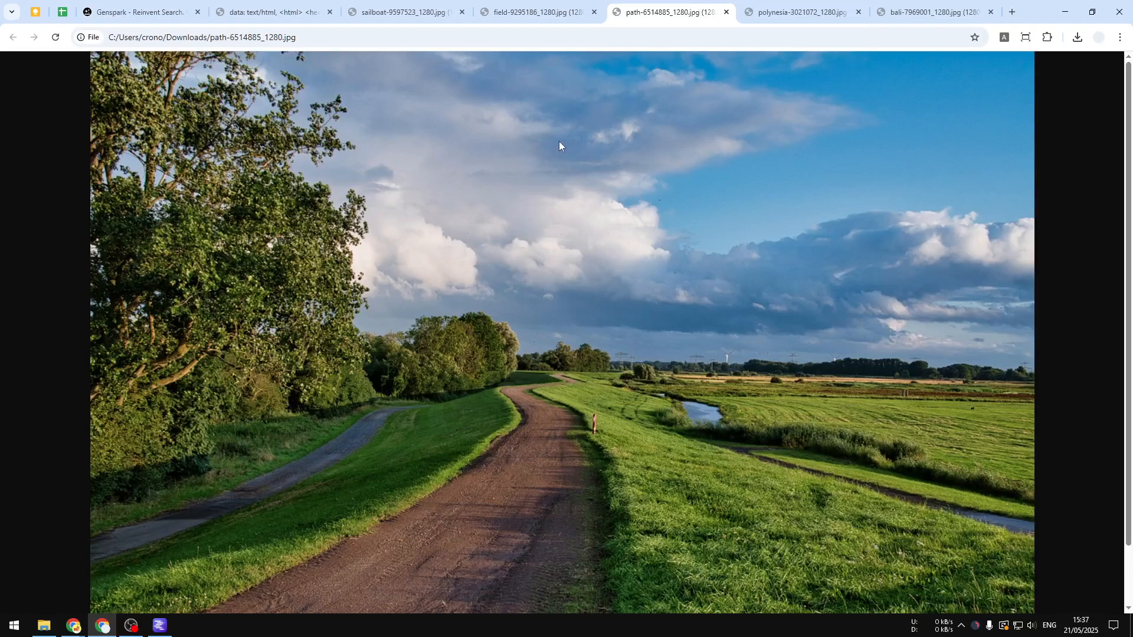
{"action": "left_click", "coordinate": [533, 12]}
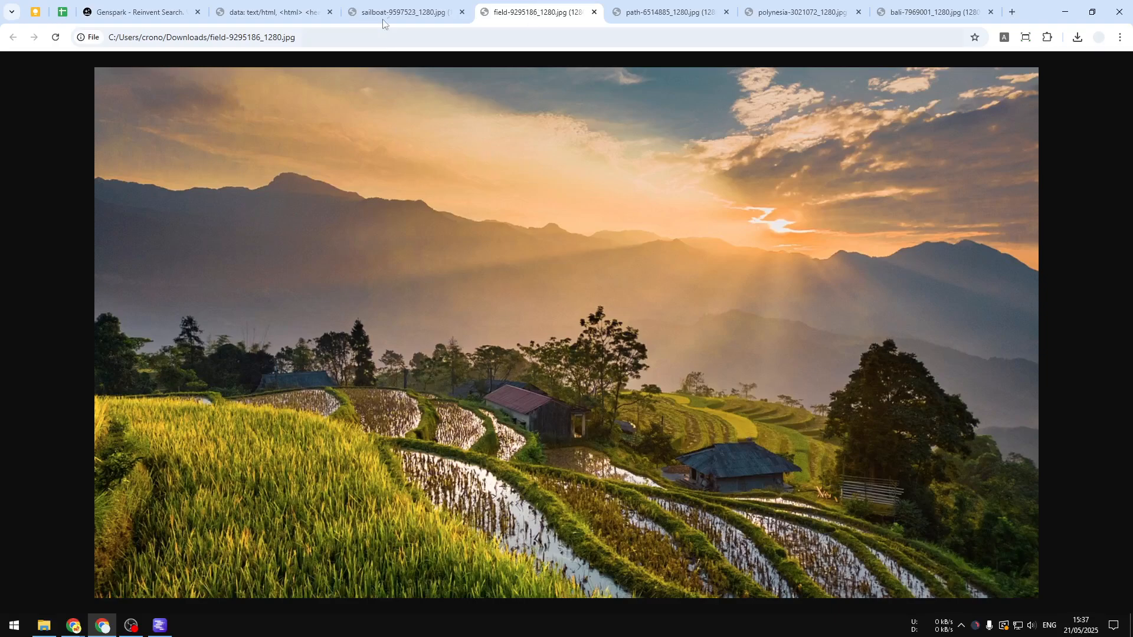
{"action": "left_click", "coordinate": [136, 11]}
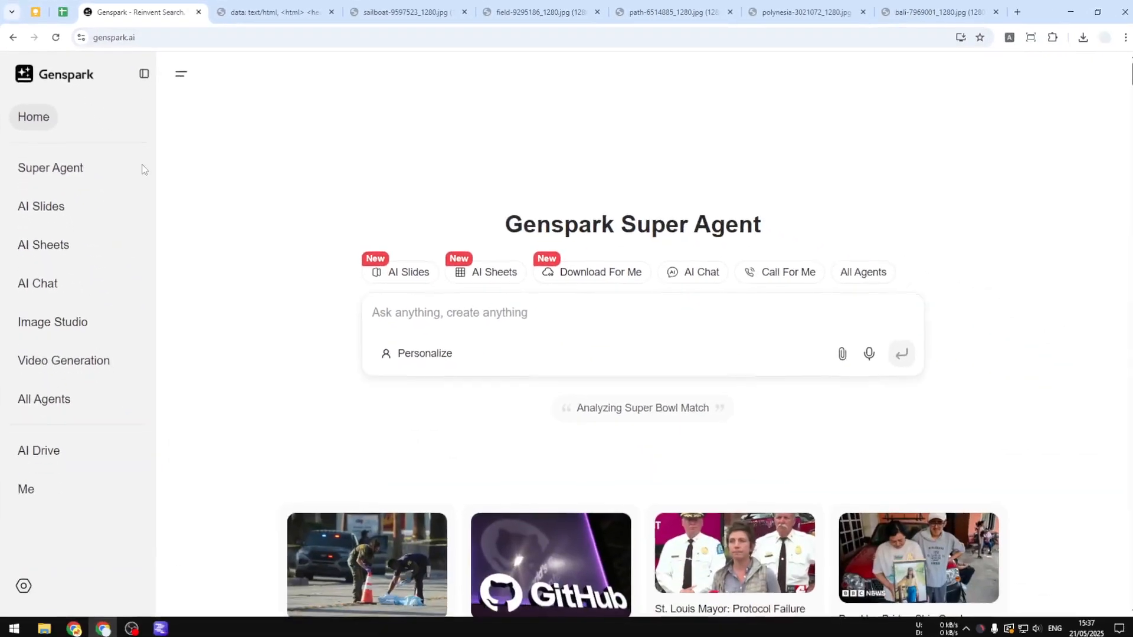
- Enter the AI Slides workspace from the sidebar, rechecking three photos before settling back on it
{"action": "left_click", "coordinate": [41, 205]}
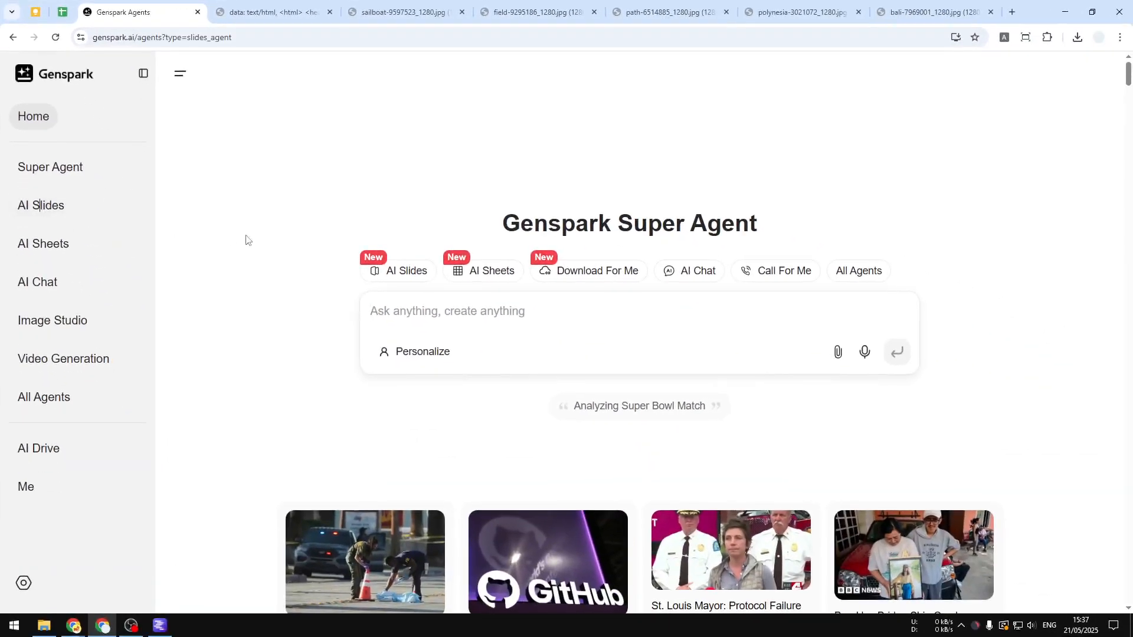
{"action": "left_click", "coordinate": [41, 205]}
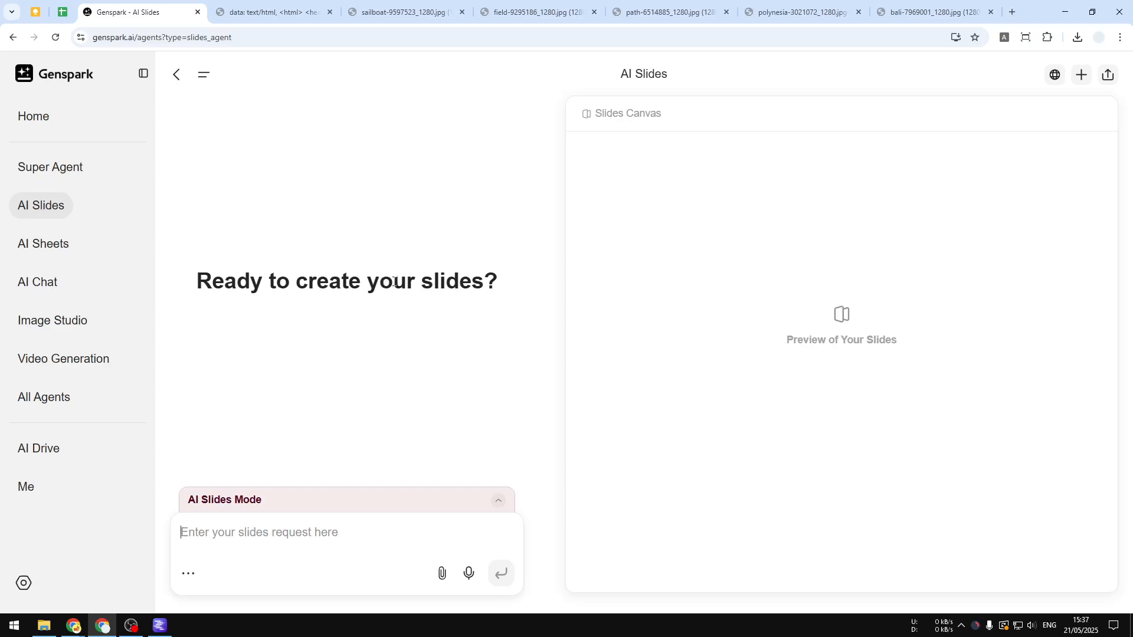
{"action": "mouse_move", "coordinate": [386, 304]}
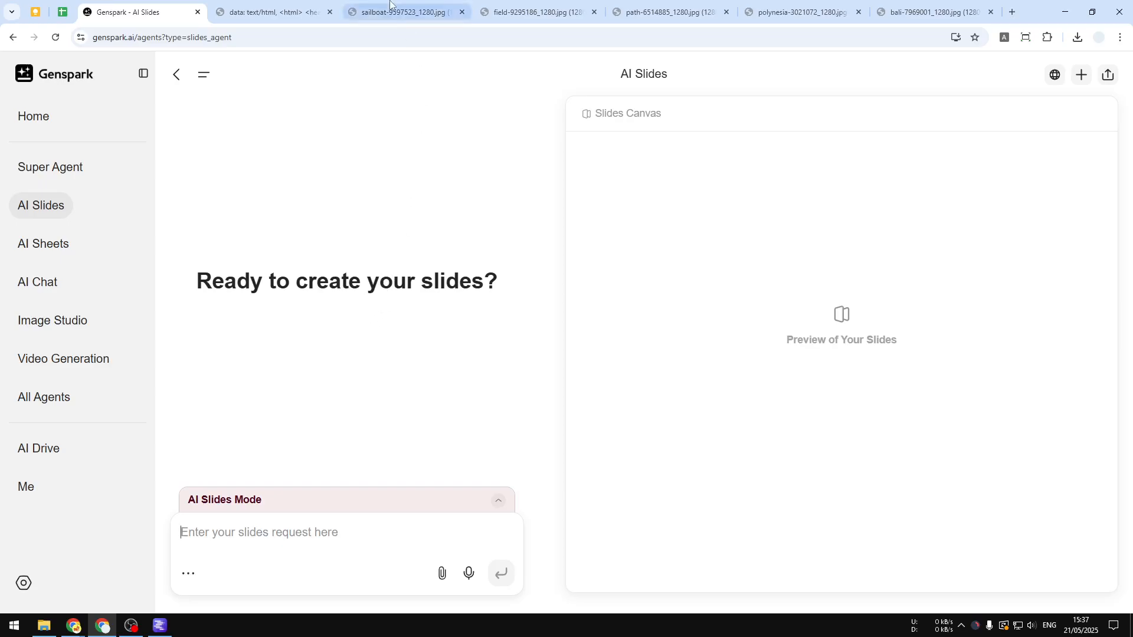
{"action": "left_click", "coordinate": [668, 12]}
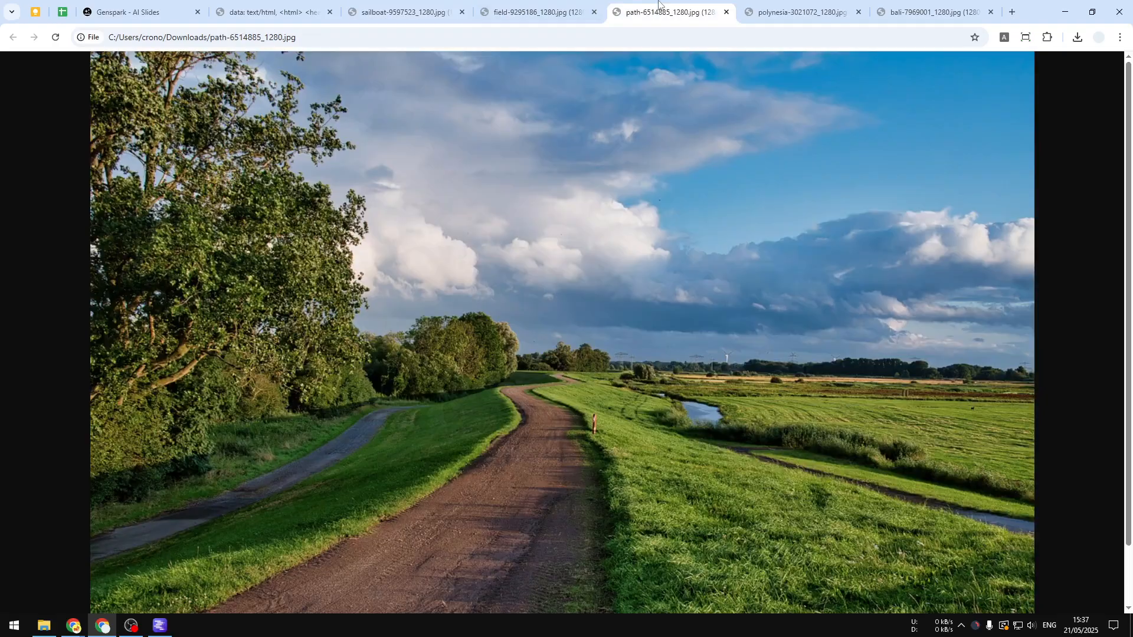
{"action": "left_click", "coordinate": [932, 11]}
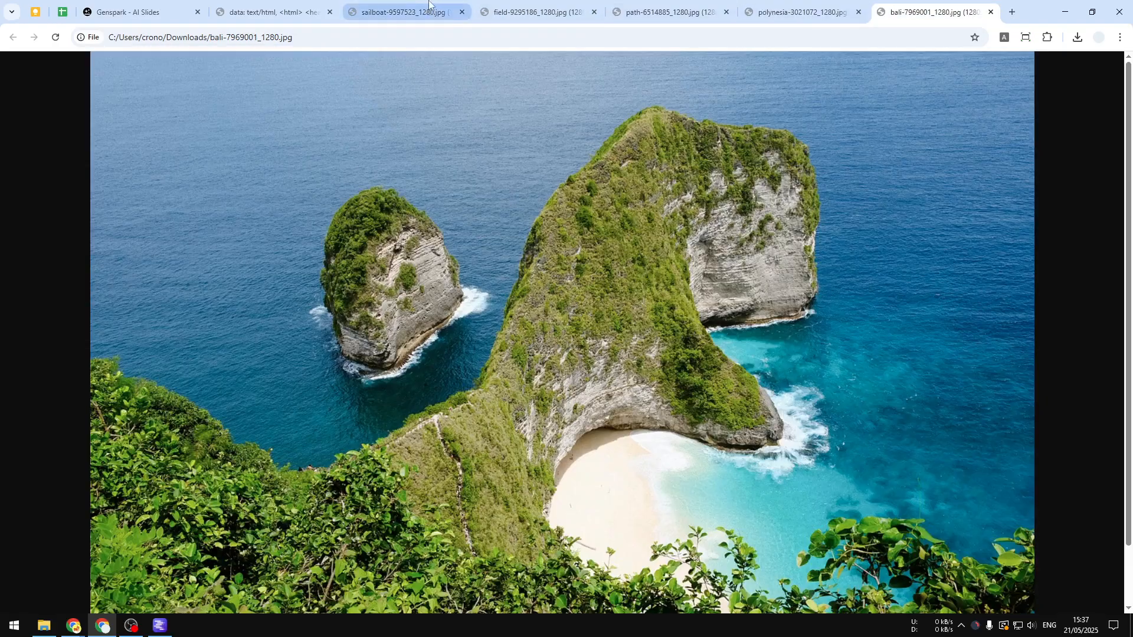
{"action": "left_click", "coordinate": [531, 12]}
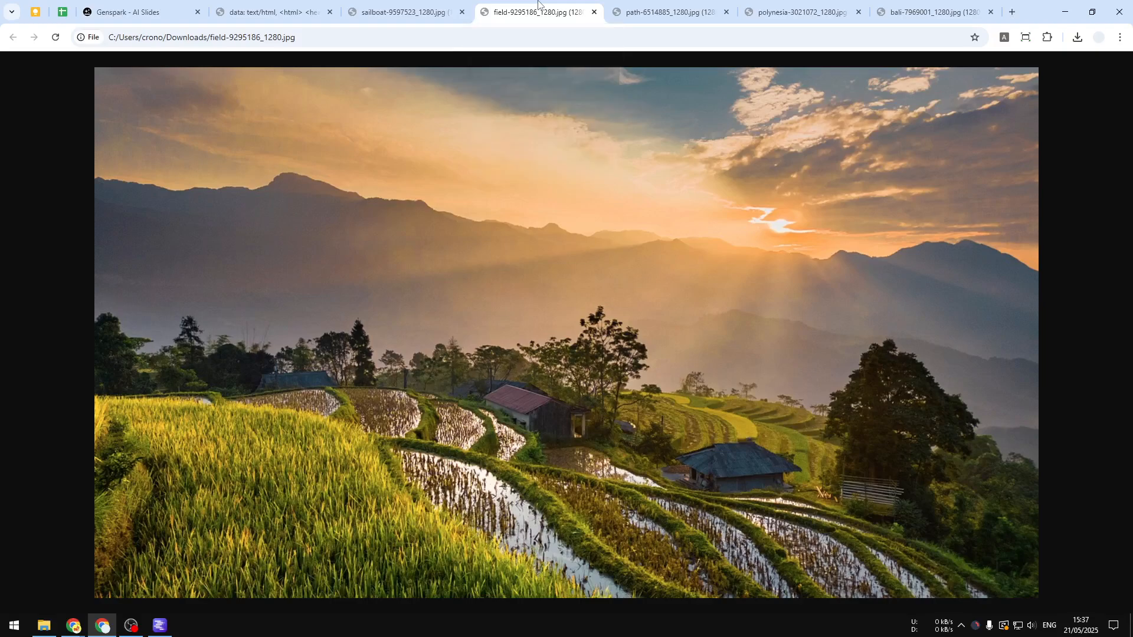
{"action": "left_click", "coordinate": [127, 12]}
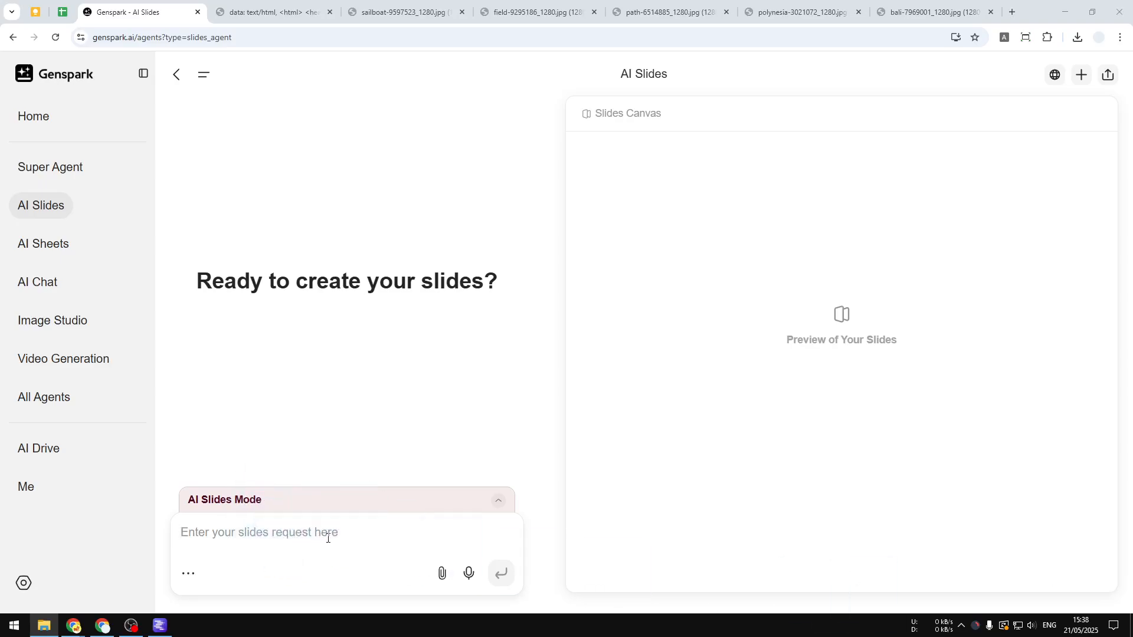
- Attach the five landscape photos and submit the one-picture-per-slide, no-text request
{"action": "left_click", "coordinate": [441, 573]}
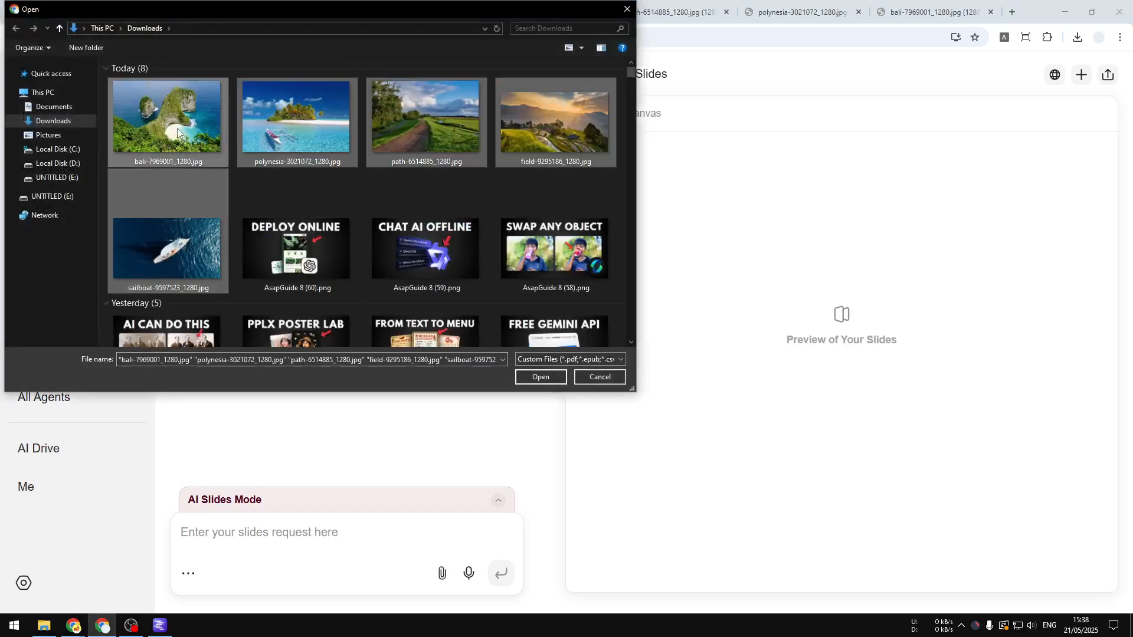
{"action": "left_click", "coordinate": [540, 377]}
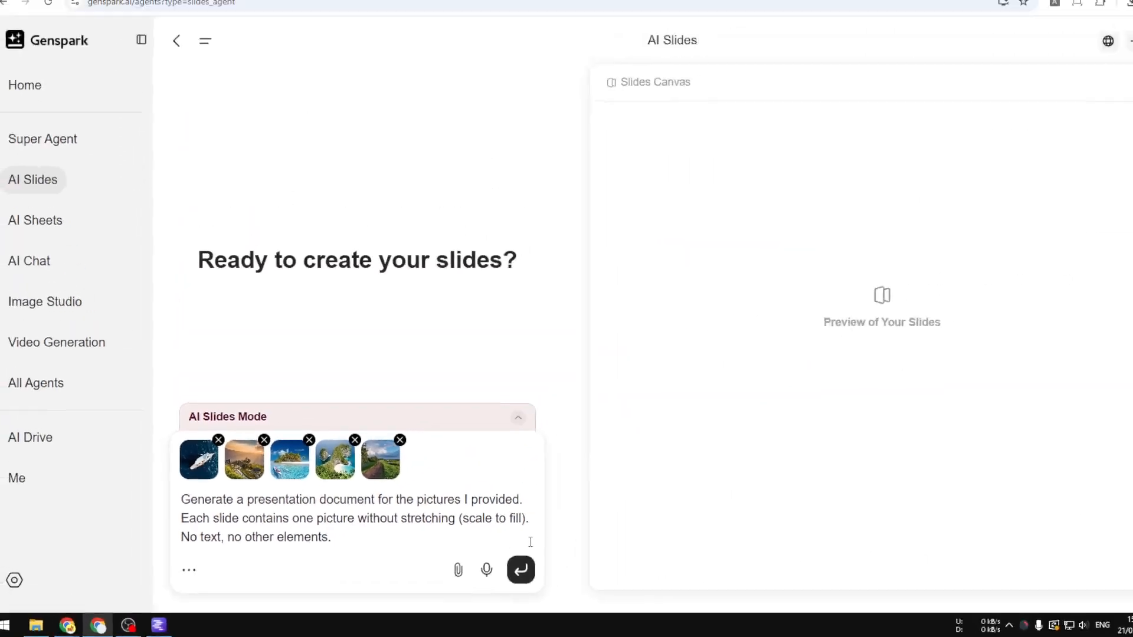
{"action": "left_click", "coordinate": [520, 570]}
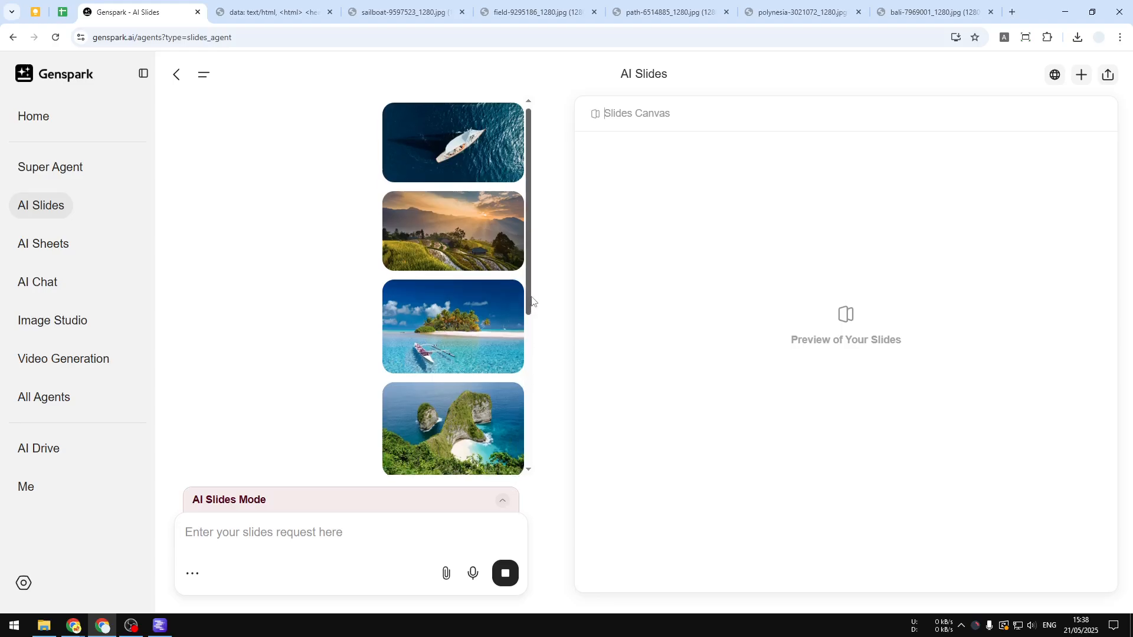
- Follow the generating chat while the five-slide presentation is produced
{"action": "scroll", "scroll_direction": "down", "scroll_amount": 3}
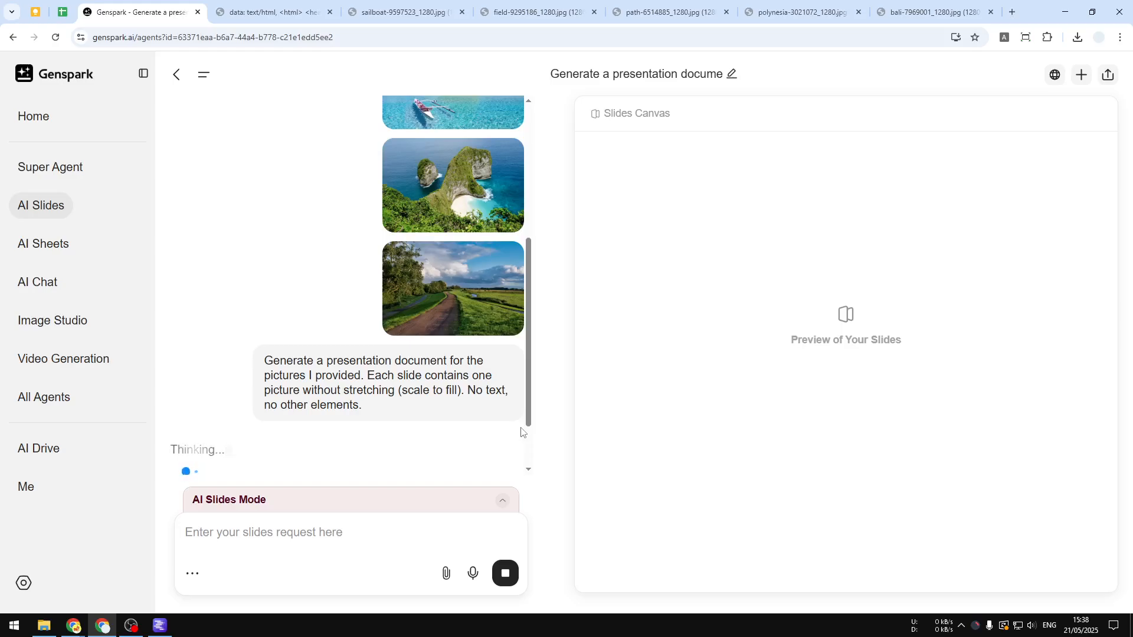
{"action": "mouse_move", "coordinate": [648, 433]}
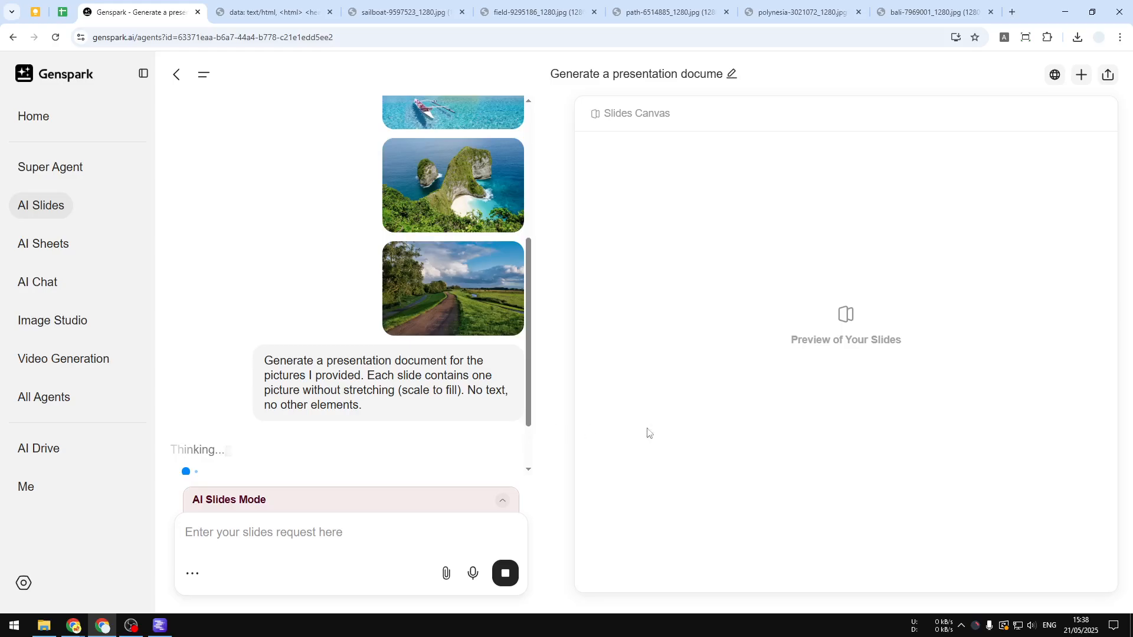
{"action": "mouse_move", "coordinate": [385, 444]}
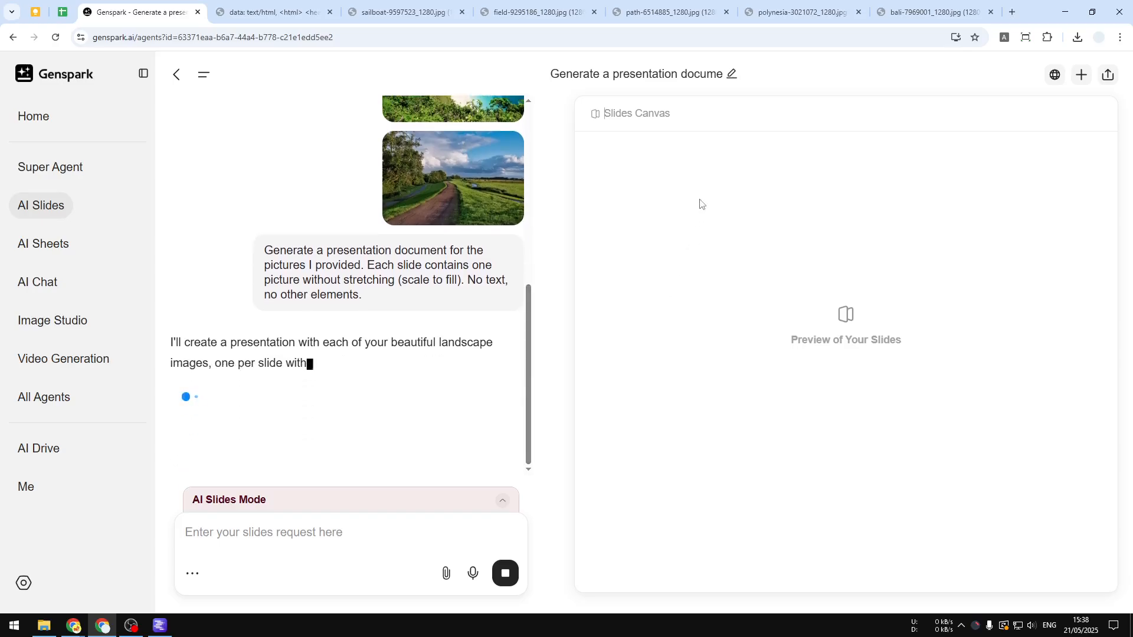
{"action": "mouse_move", "coordinate": [726, 169]}
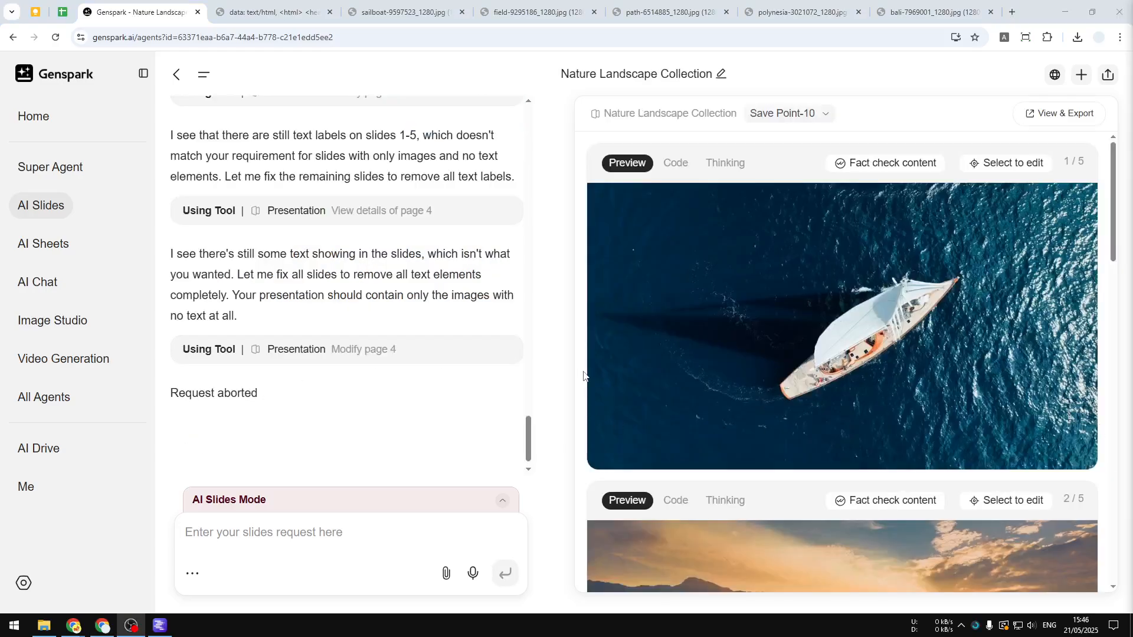
{"action": "mouse_move", "coordinate": [528, 418]}
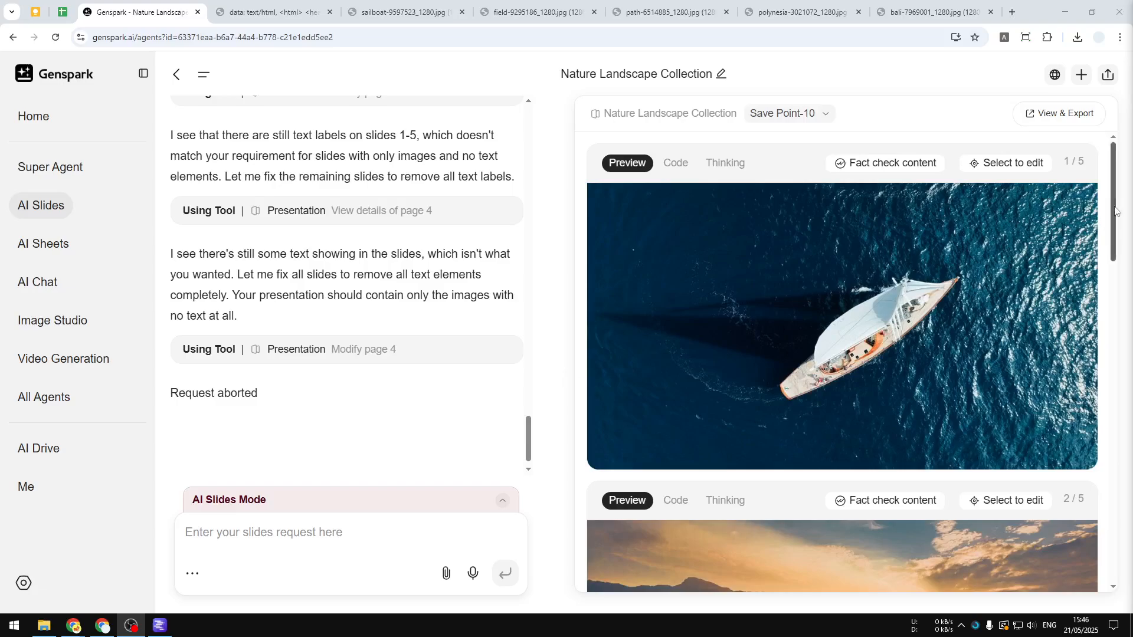
{"action": "scroll", "scroll_direction": "down", "scroll_amount": 3}
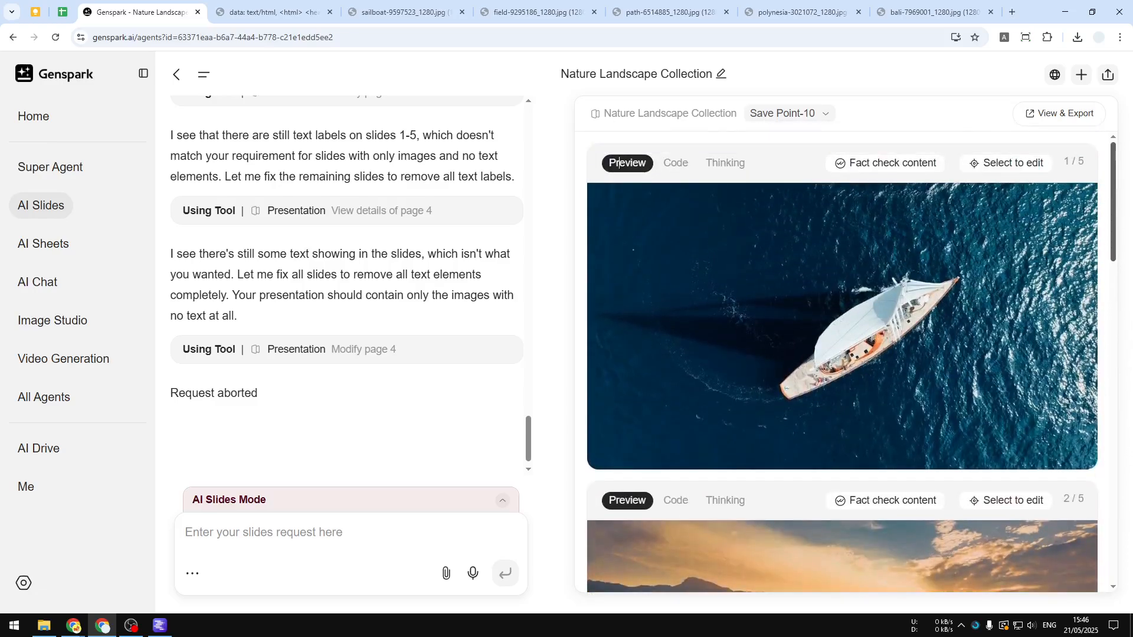
{"action": "scroll", "scroll_direction": "down", "scroll_amount": 3}
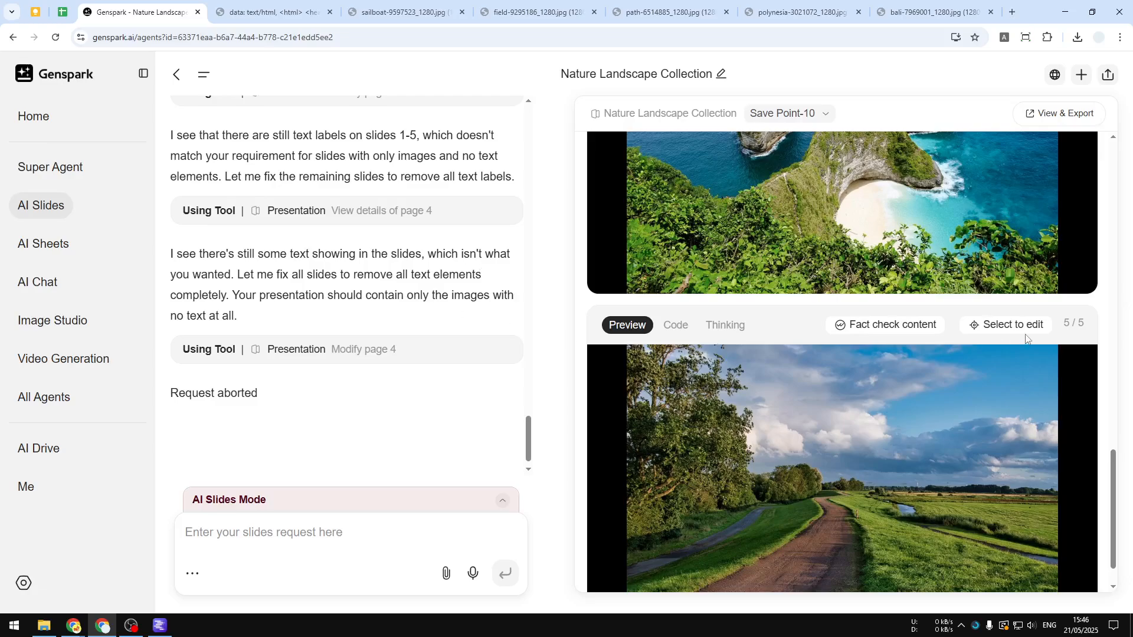
{"action": "scroll", "scroll_direction": "down", "scroll_amount": 3}
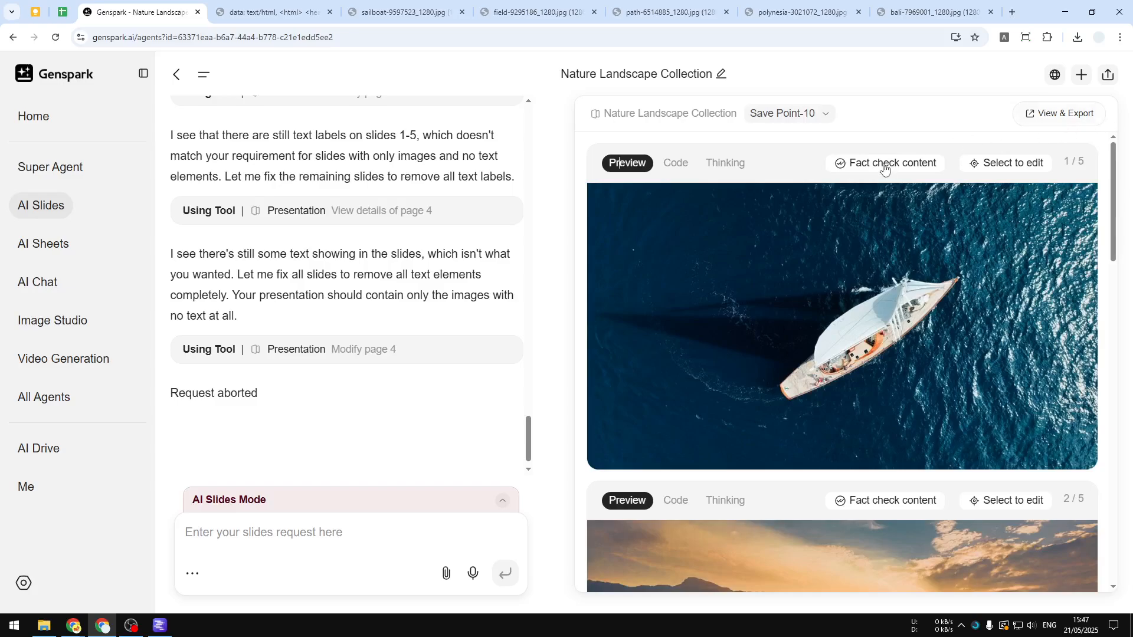
- Inspect slide 1's HTML code, then switch back to its picture preview
{"action": "left_click", "coordinate": [673, 163]}
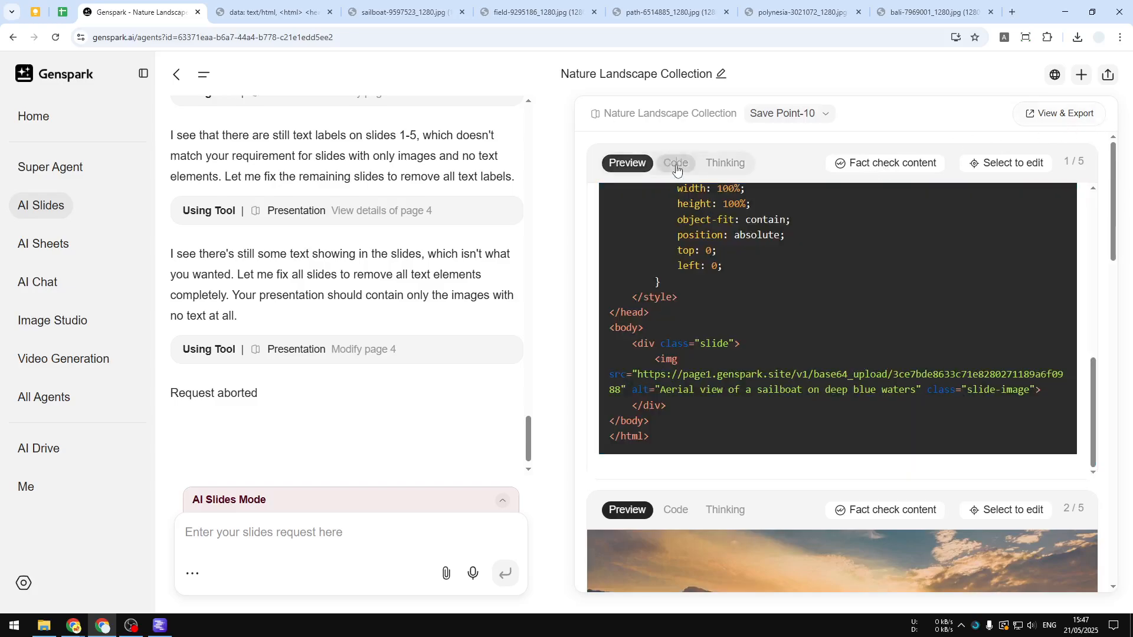
{"action": "left_click", "coordinate": [675, 163]}
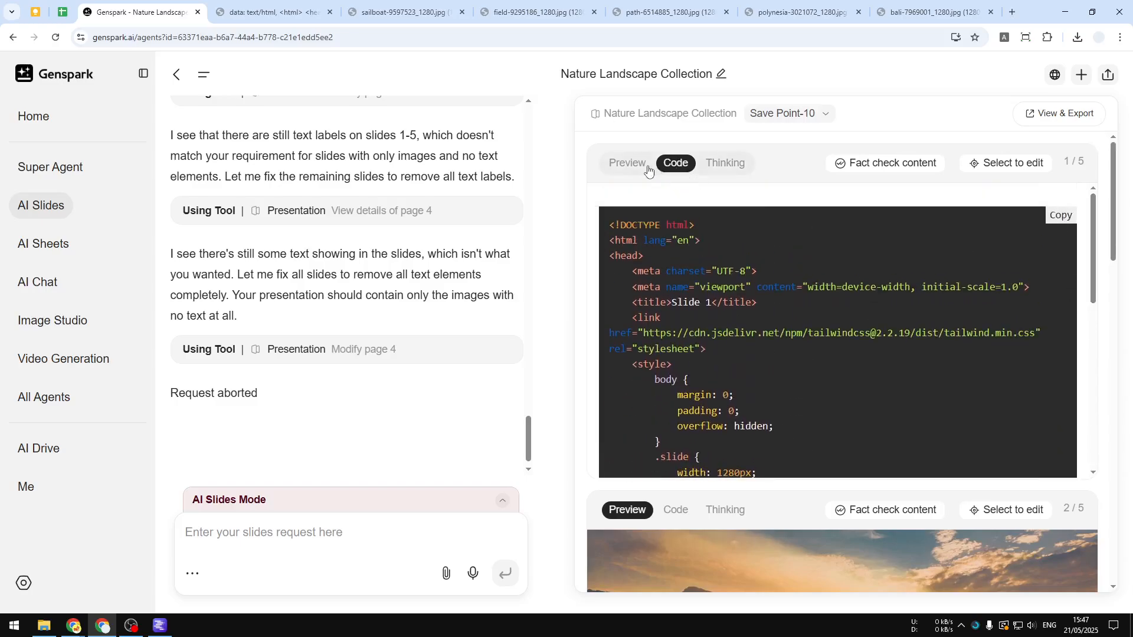
{"action": "left_click", "coordinate": [787, 114]}
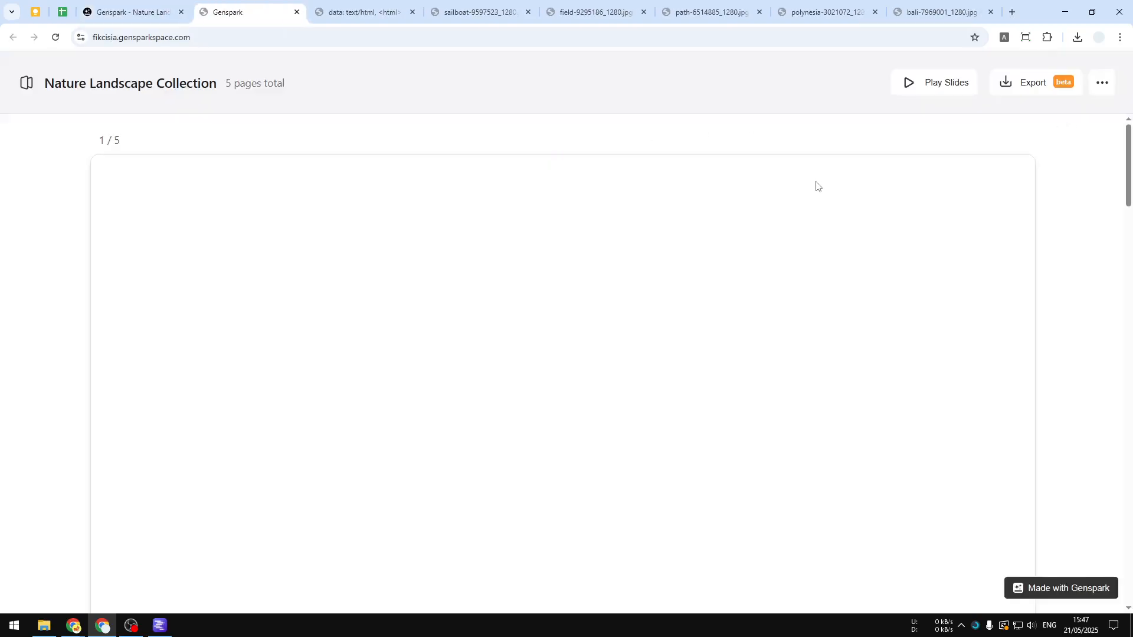
- Let the standalone viewer load the sailboat slide, then return to the presentation conversation
{"action": "left_click", "coordinate": [1033, 82]}
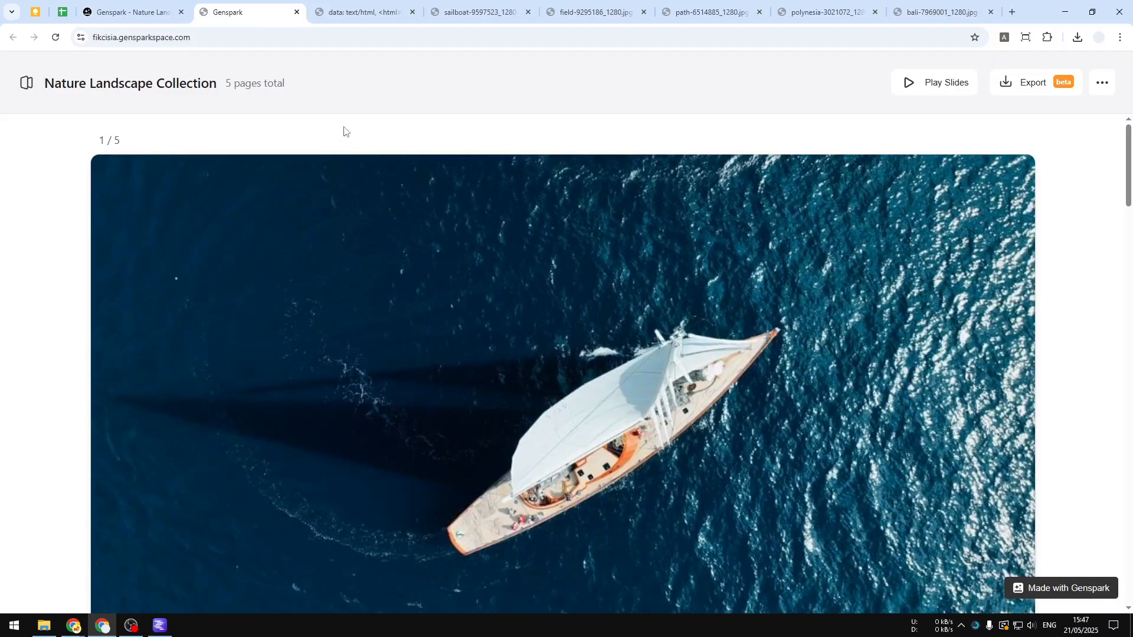
{"action": "left_click", "coordinate": [130, 11]}
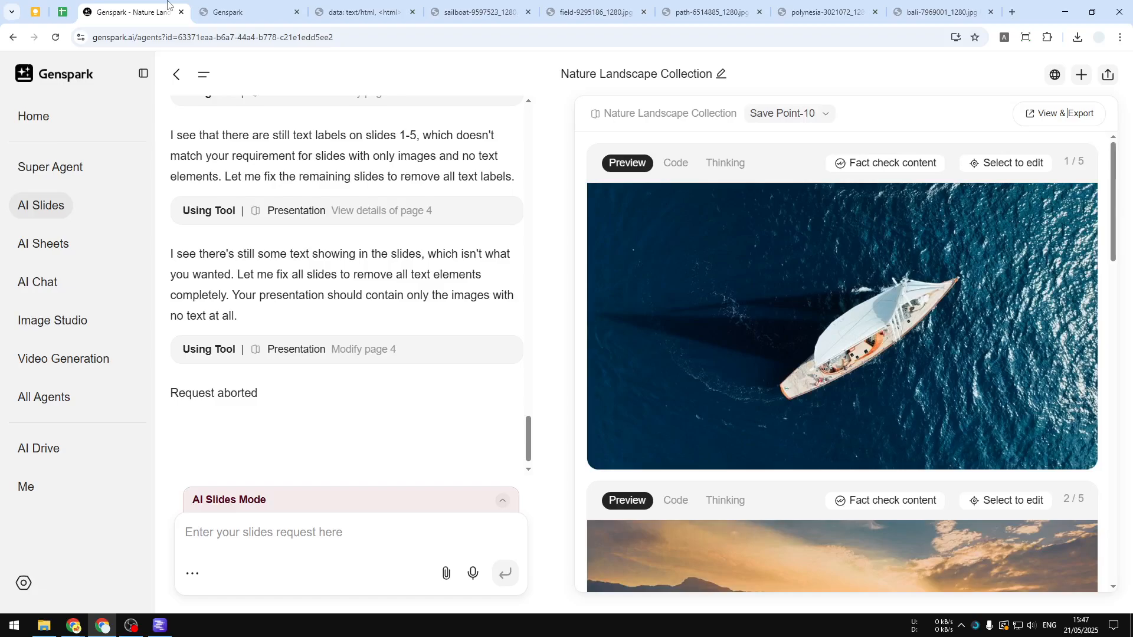
{"action": "mouse_move", "coordinate": [157, 88]}
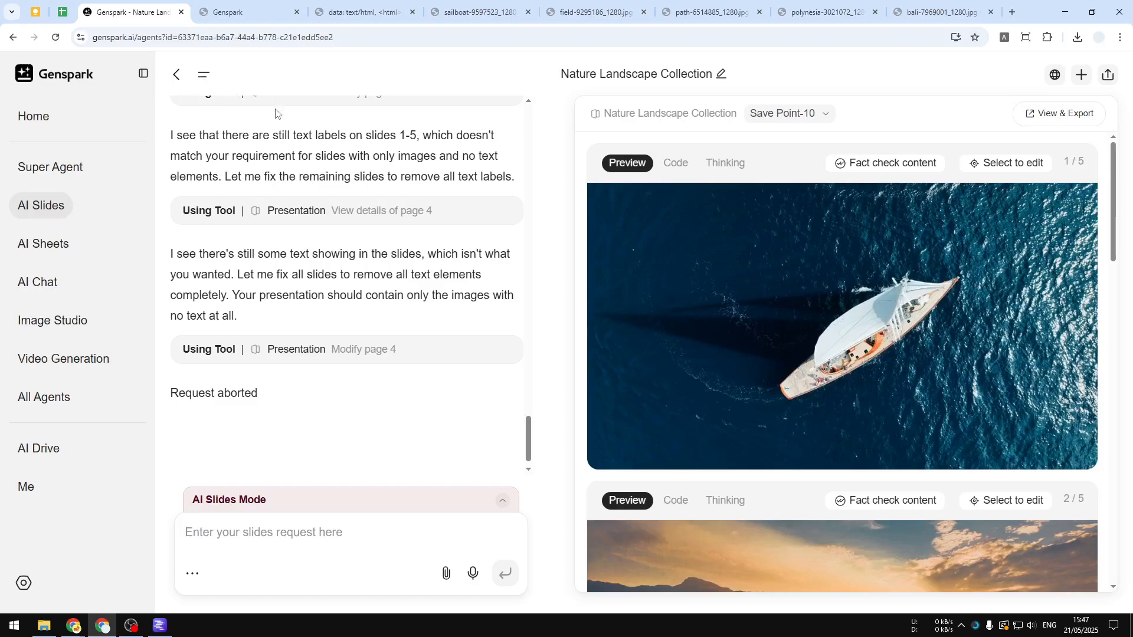
{"action": "mouse_move", "coordinate": [516, 245]}
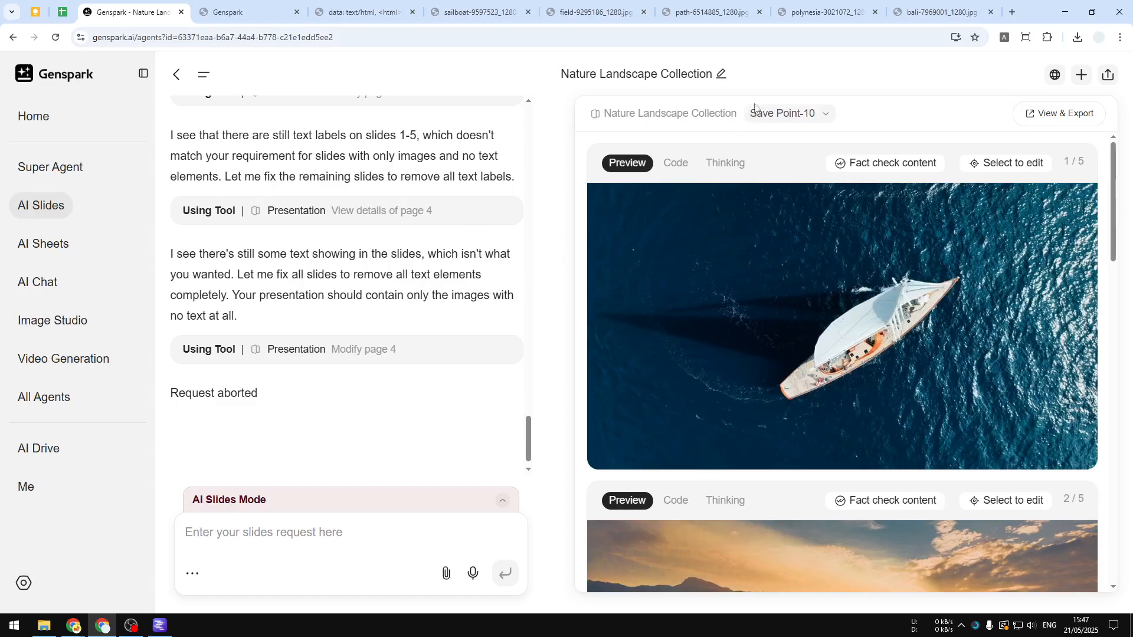
{"action": "scroll", "scroll_direction": "down", "scroll_amount": 3}
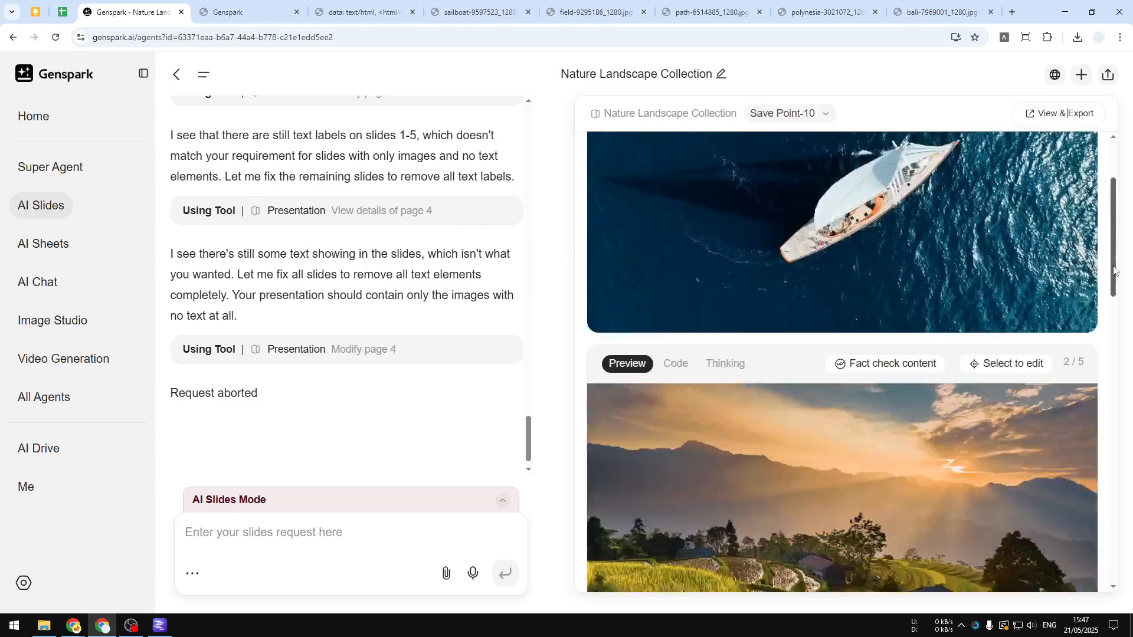
{"action": "scroll", "scroll_direction": "down", "scroll_amount": 3}
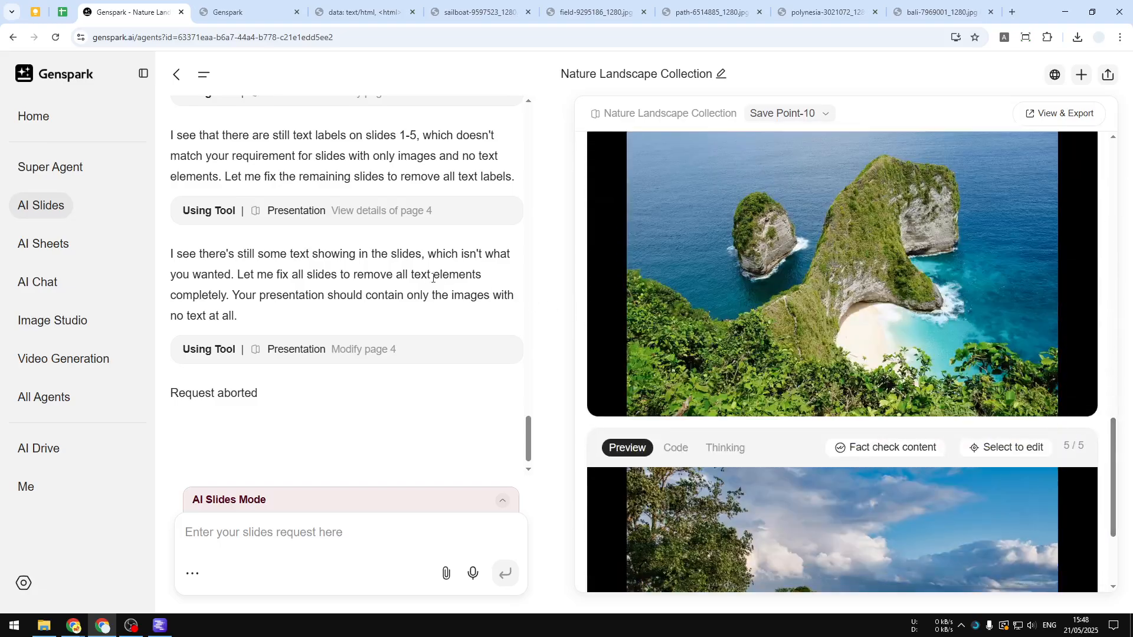